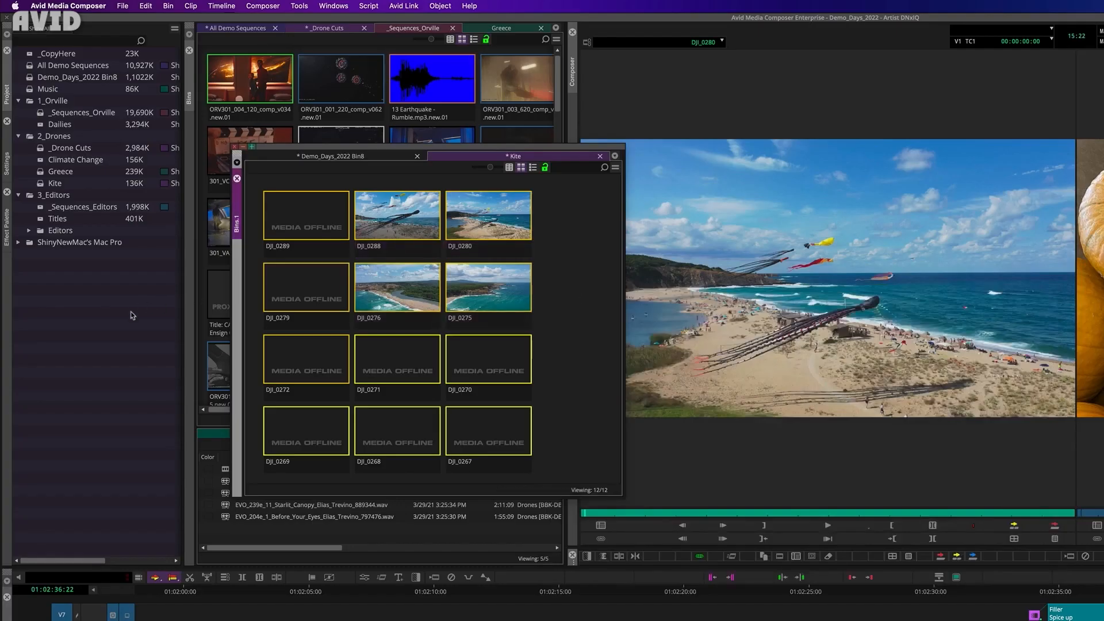
Enable the extra Stroke outlines and a white Background box behind the BEAT CONNECTION title.
left_click(55, 183)
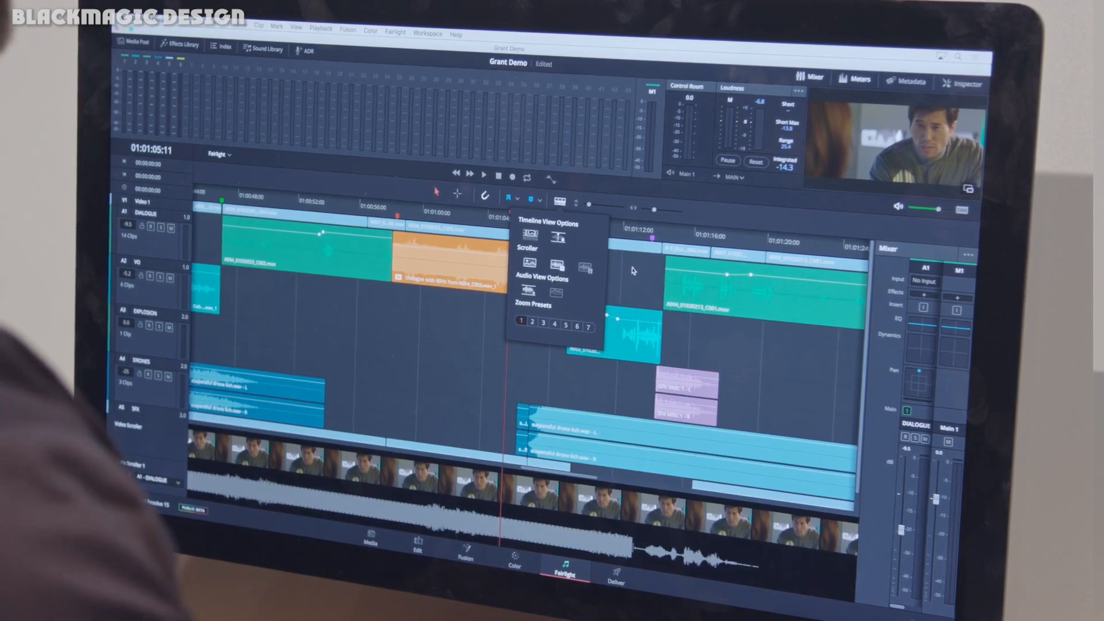
left_click(485, 175)
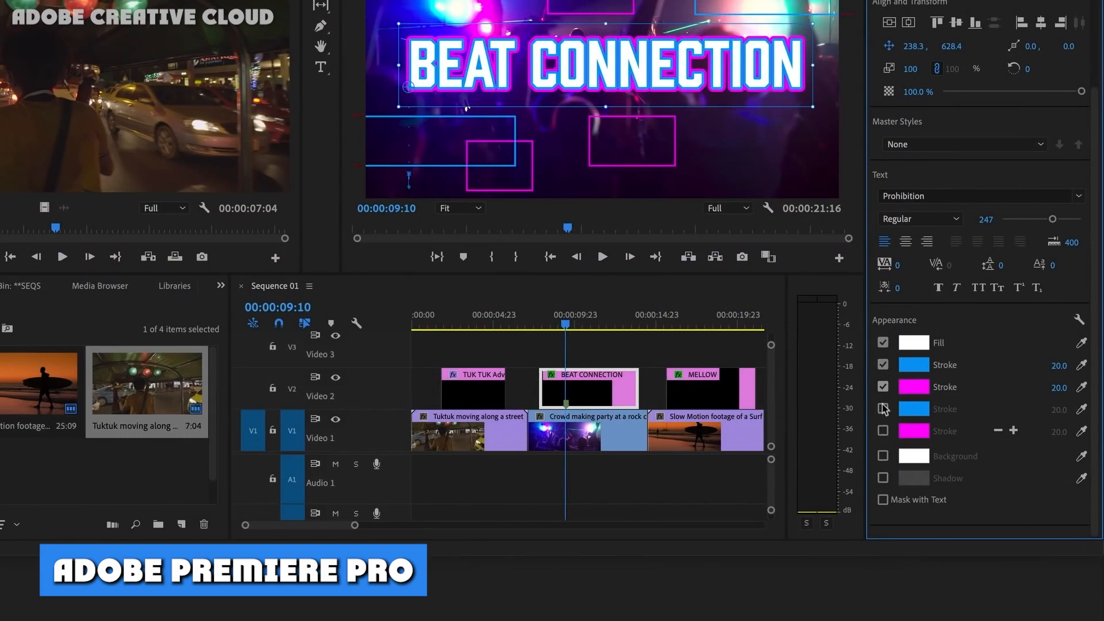
left_click(883, 457)
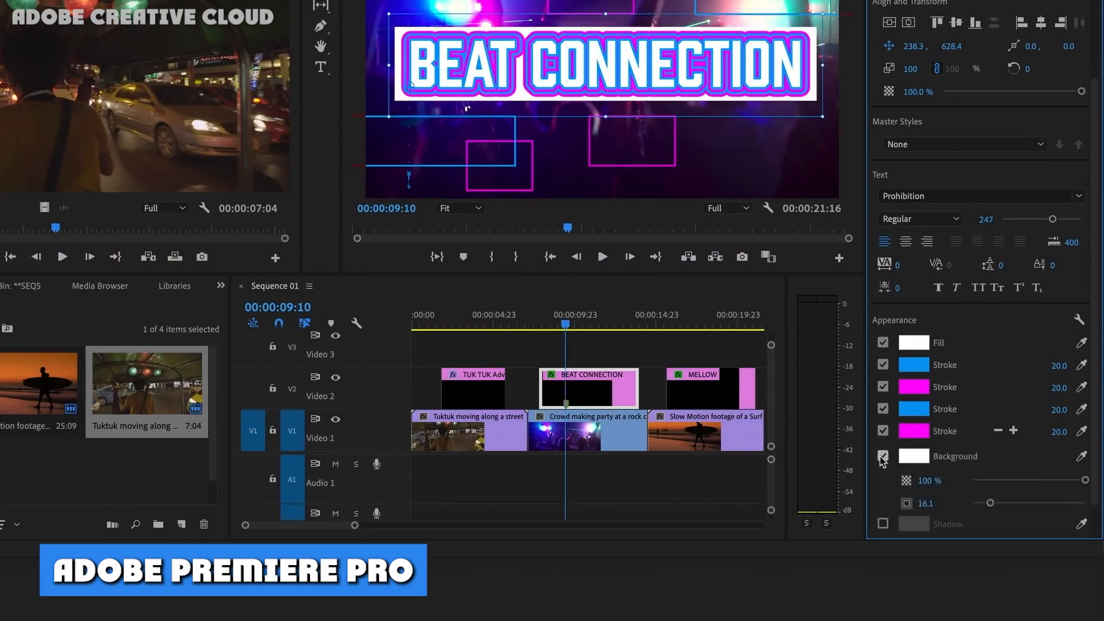
left_click_drag(989, 503, 1003, 502)
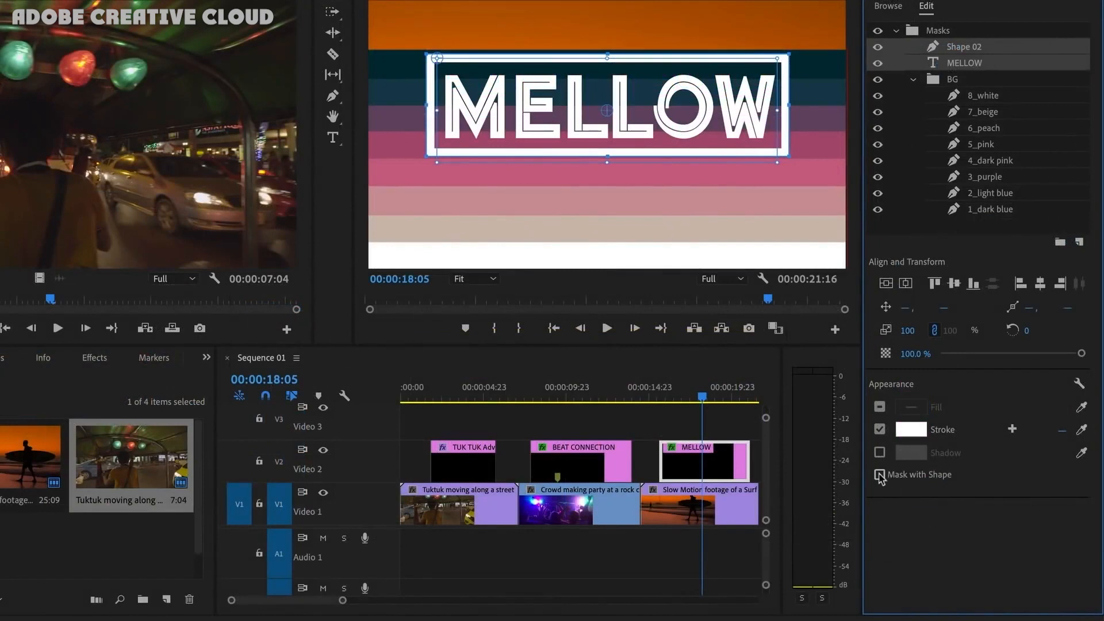
left_click(952, 80)
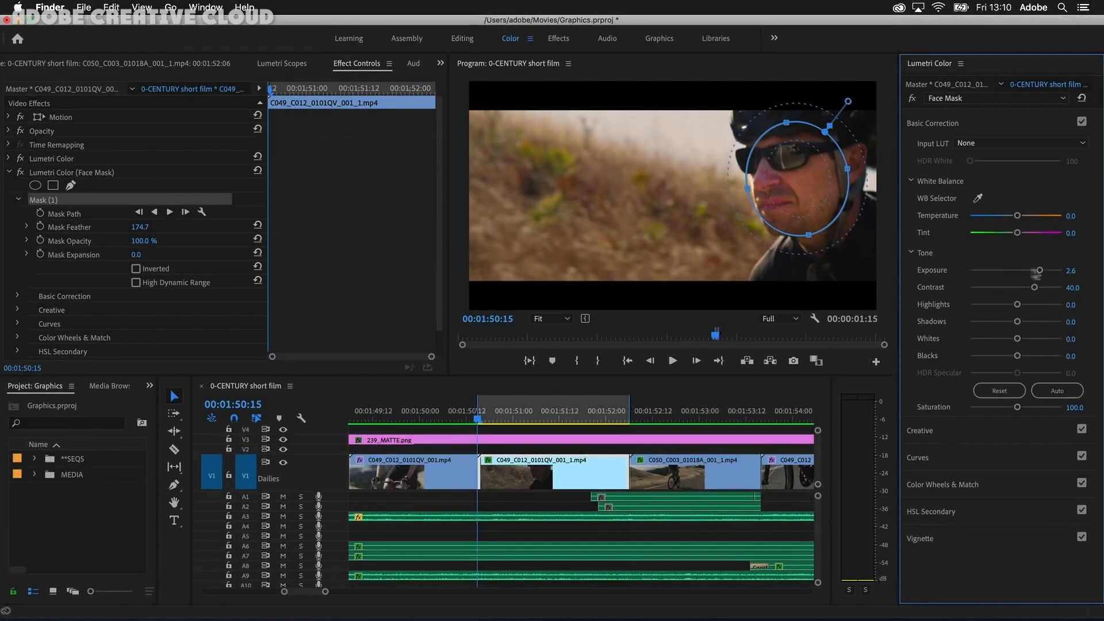
Generate Auto Ducking keyframes dipping the music -18 dB with 800 ms fades.
left_click(184, 212)
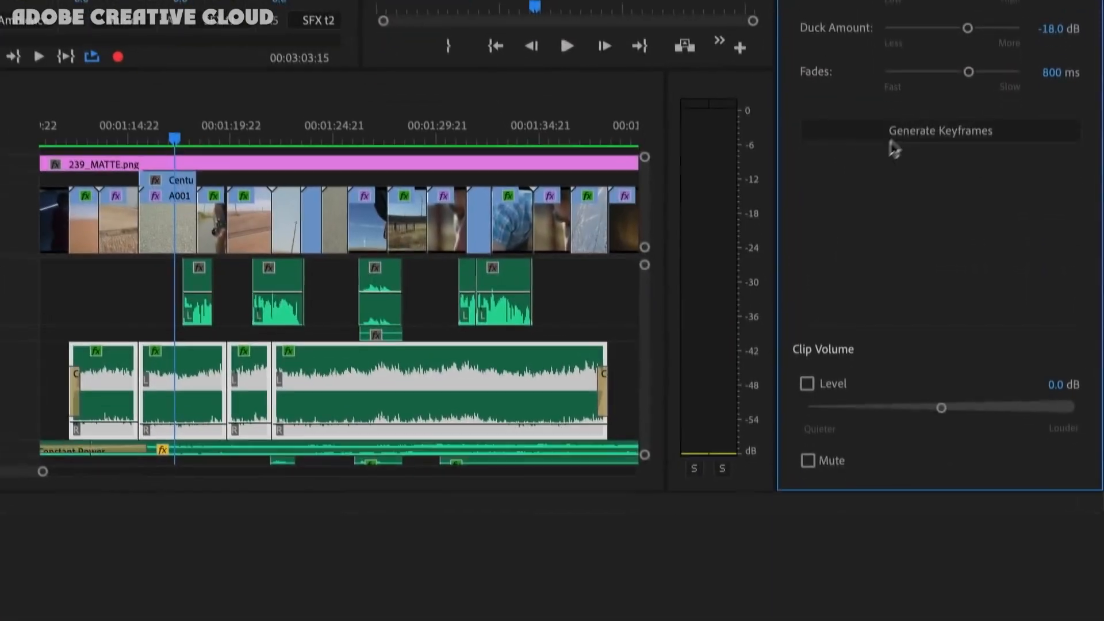
left_click(940, 130)
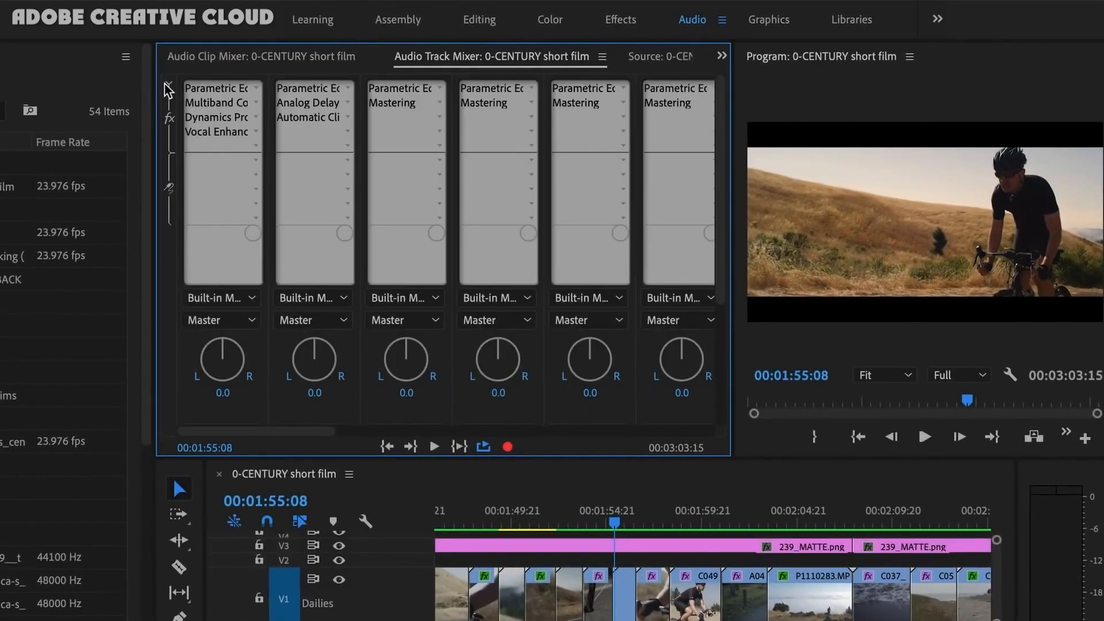
Move Vocal Enhancer above Dynamics Processing and Multiband Compressor on the first track.
left_click(216, 132)
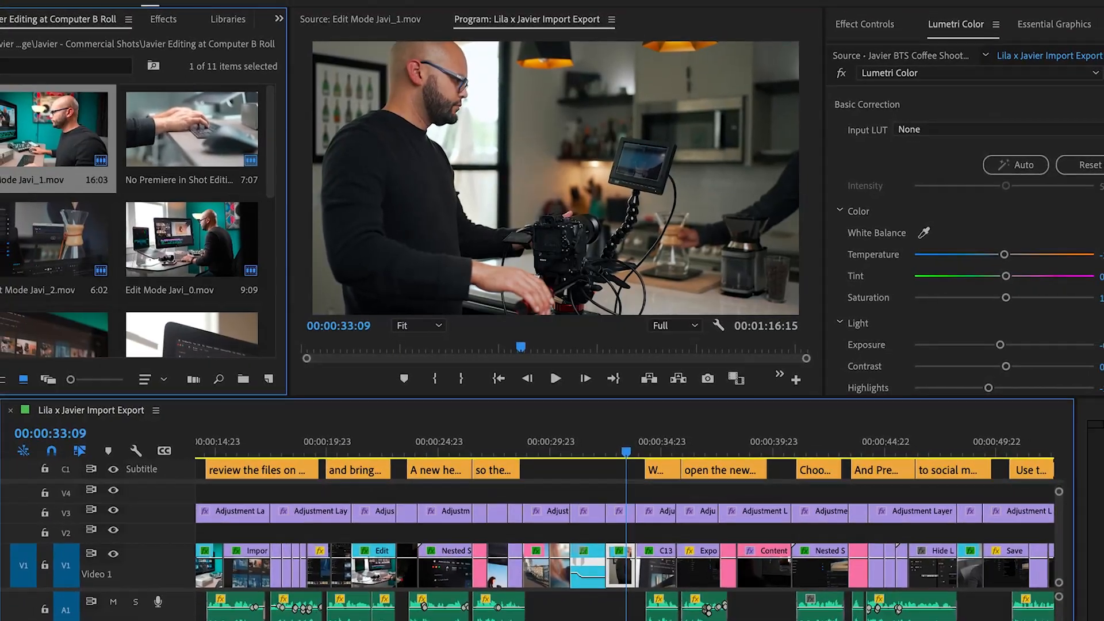
left_click(691, 20)
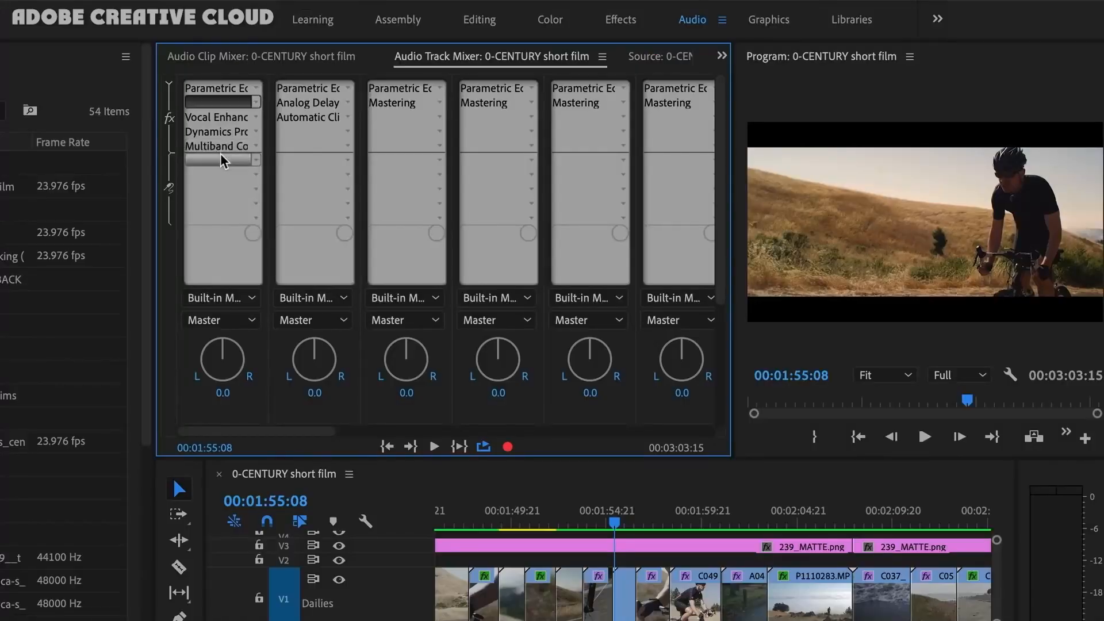
left_click(217, 146)
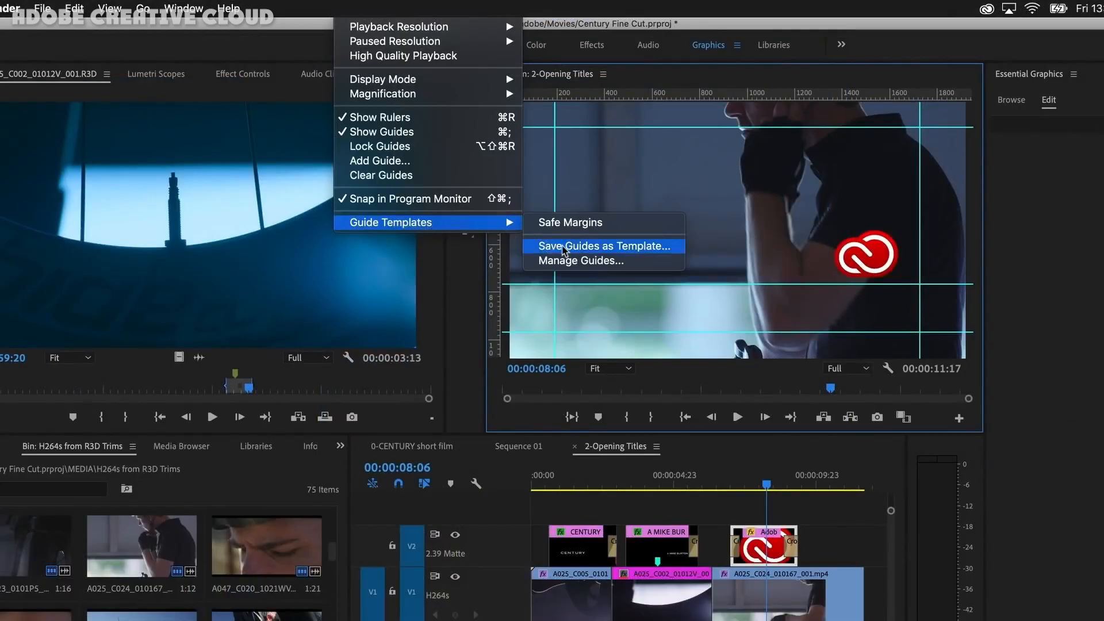
Save the current guides as a template named 'opening with logo'.
left_click(602, 246)
type("opening with logo")
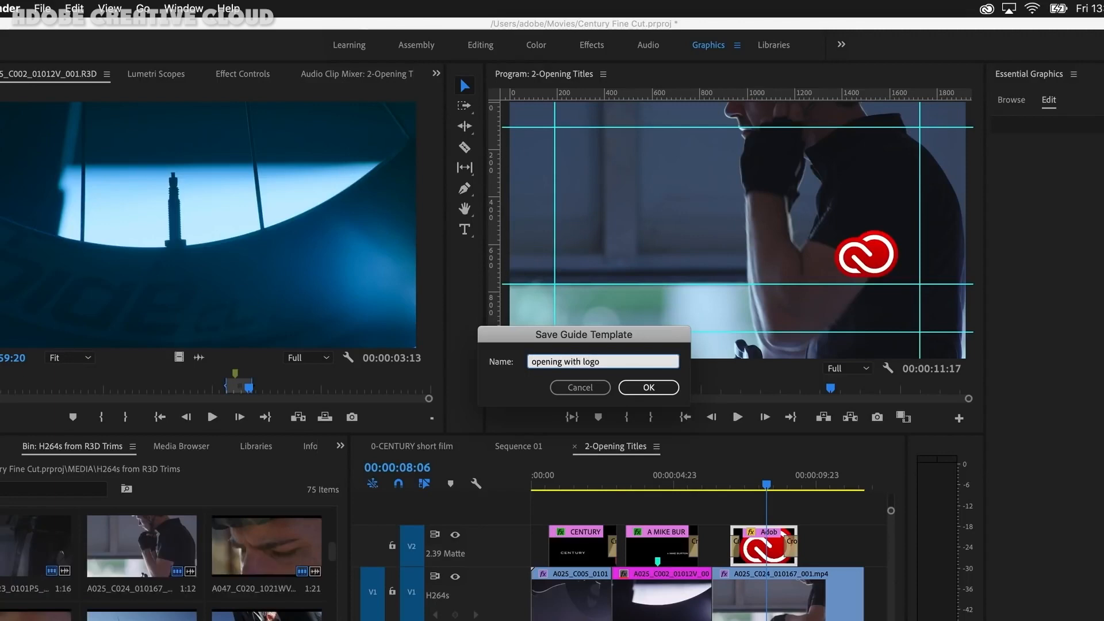
left_click(647, 388)
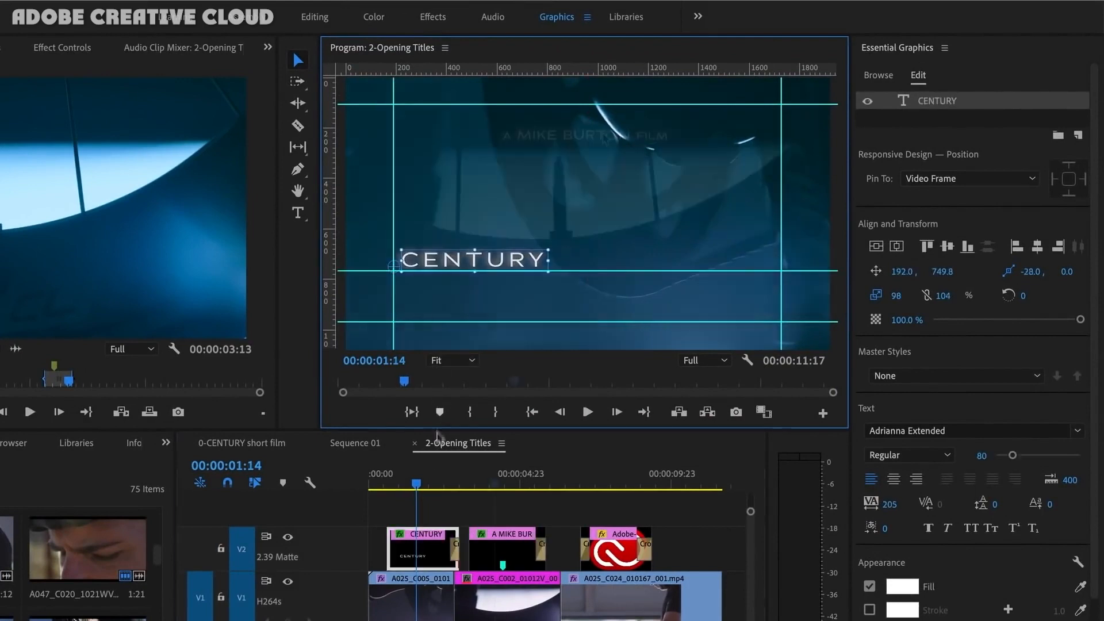
left_click(495, 483)
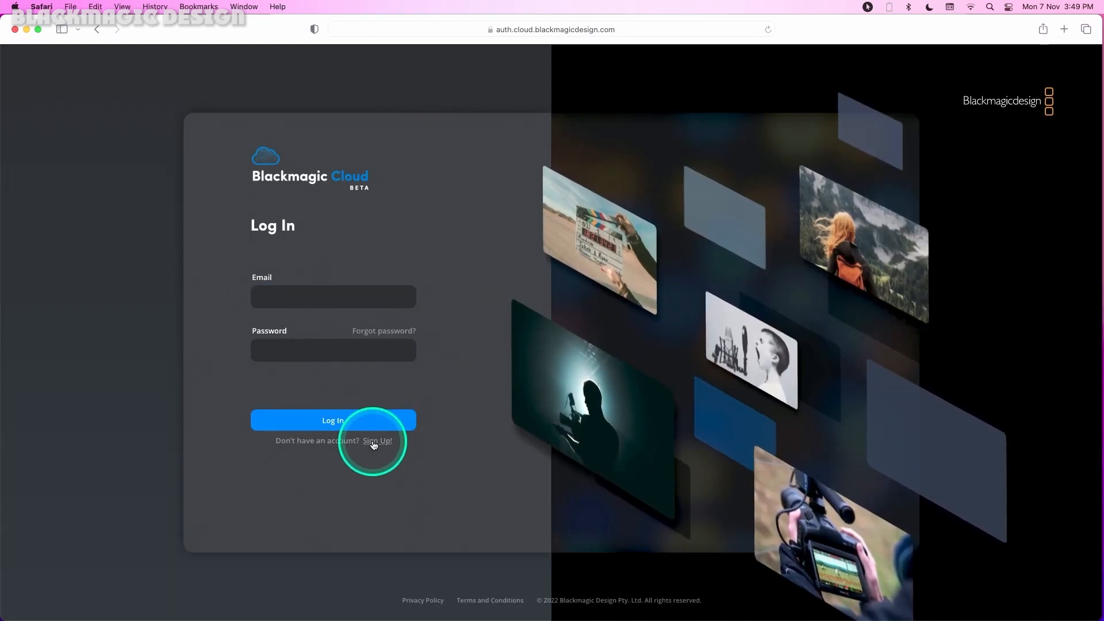
Switch from login to Sign Up and pass the Cloudflare verification on Create Account.
left_click(377, 440)
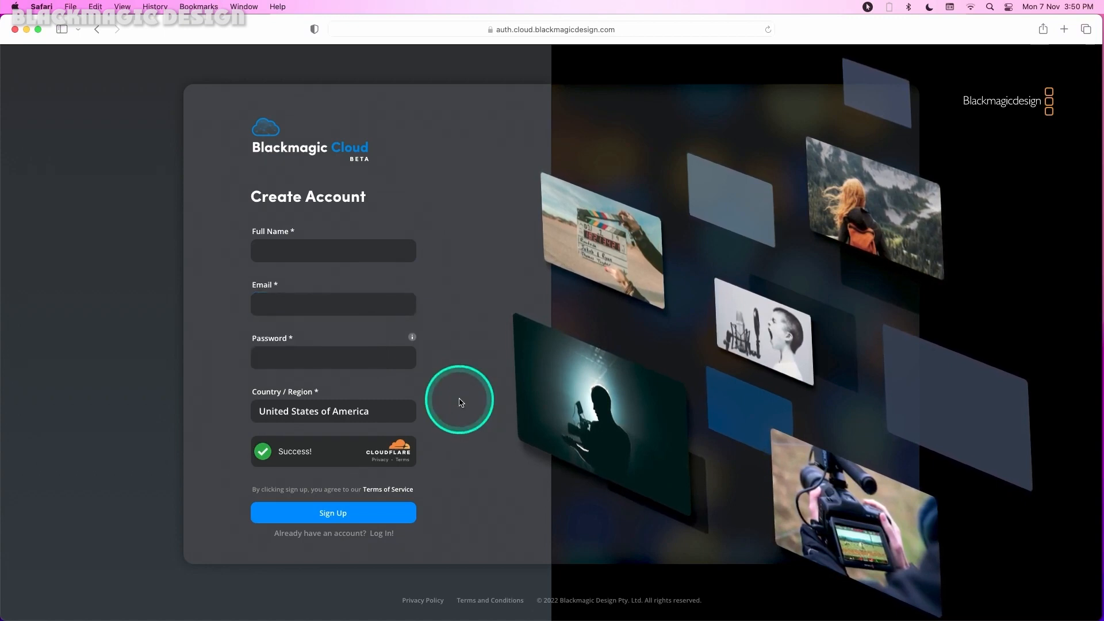
key("cmd+tab")
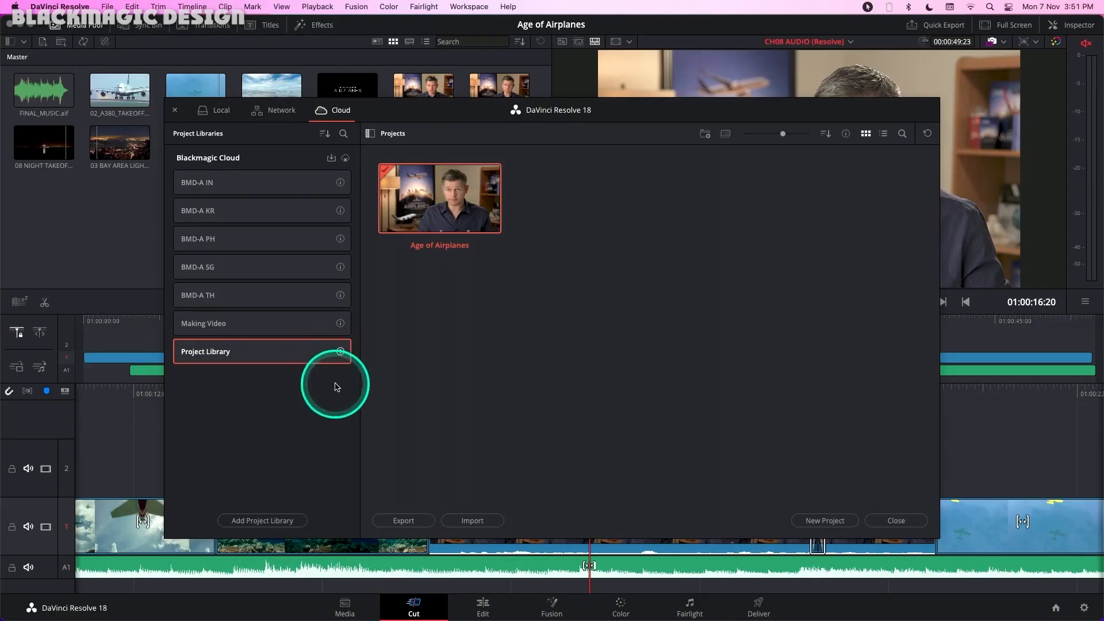
left_click(204, 352)
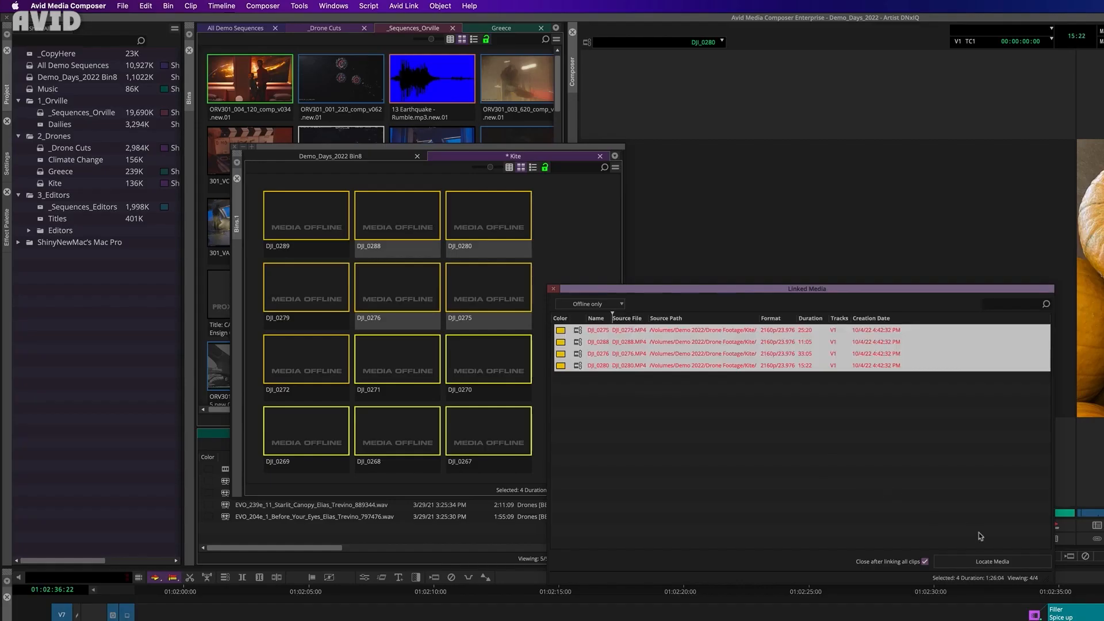
Locate Media for the four offline Kite drone clips in the 'Moved Here' folder.
left_click(991, 561)
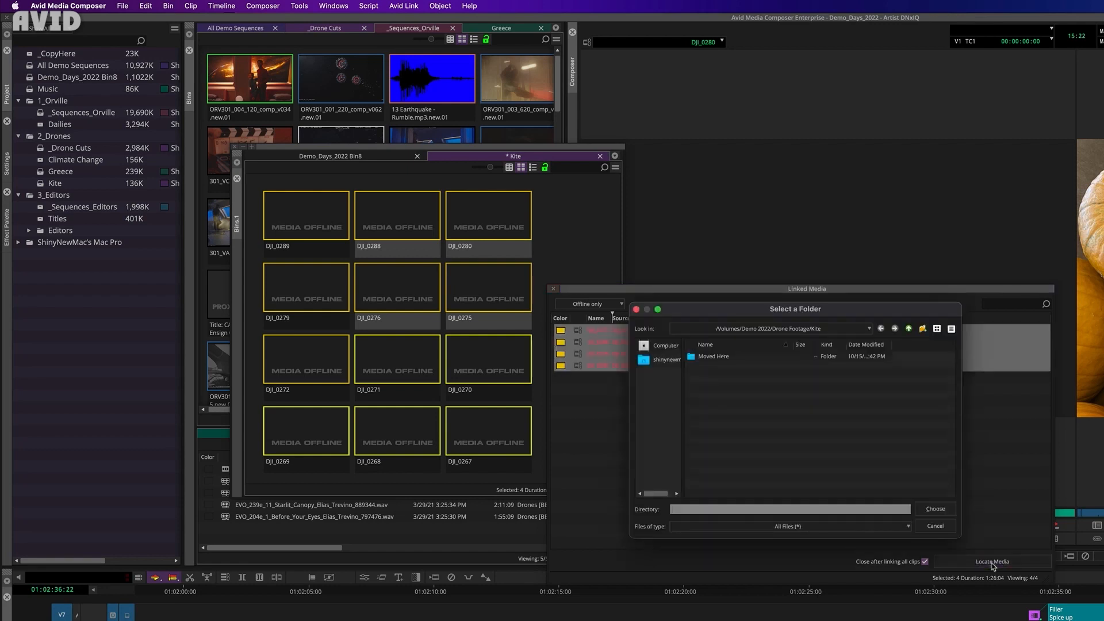
left_click(713, 357)
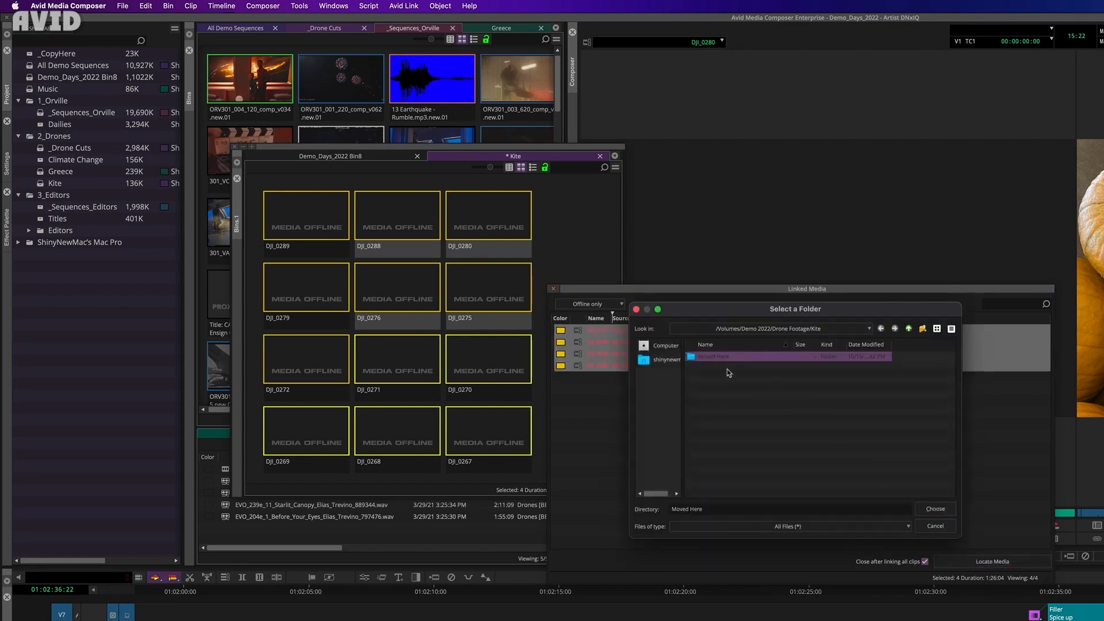
left_click(933, 508)
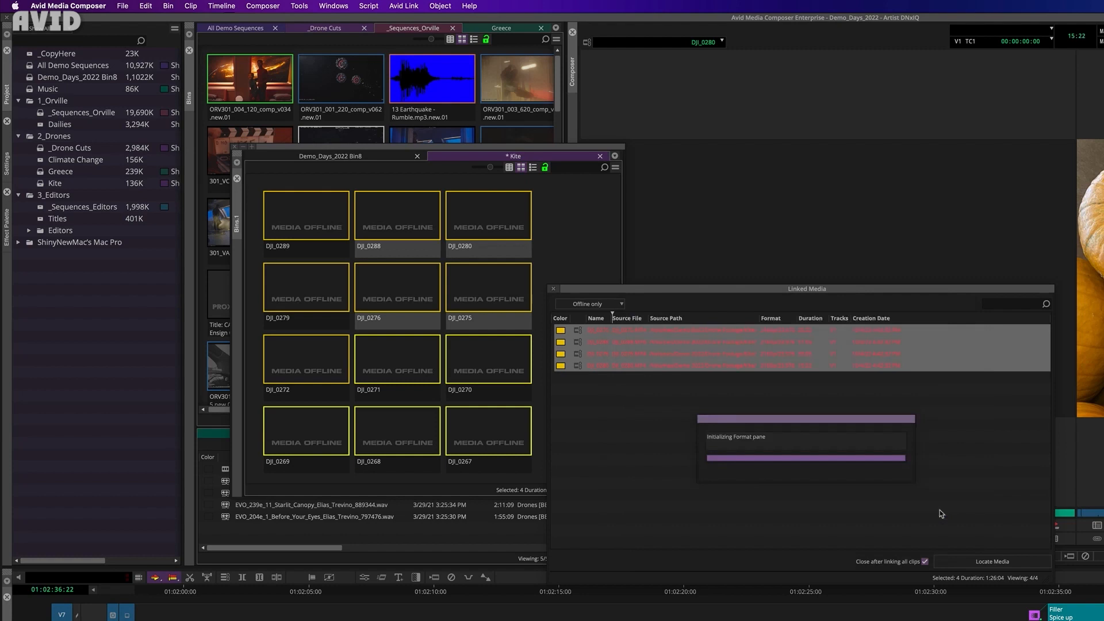